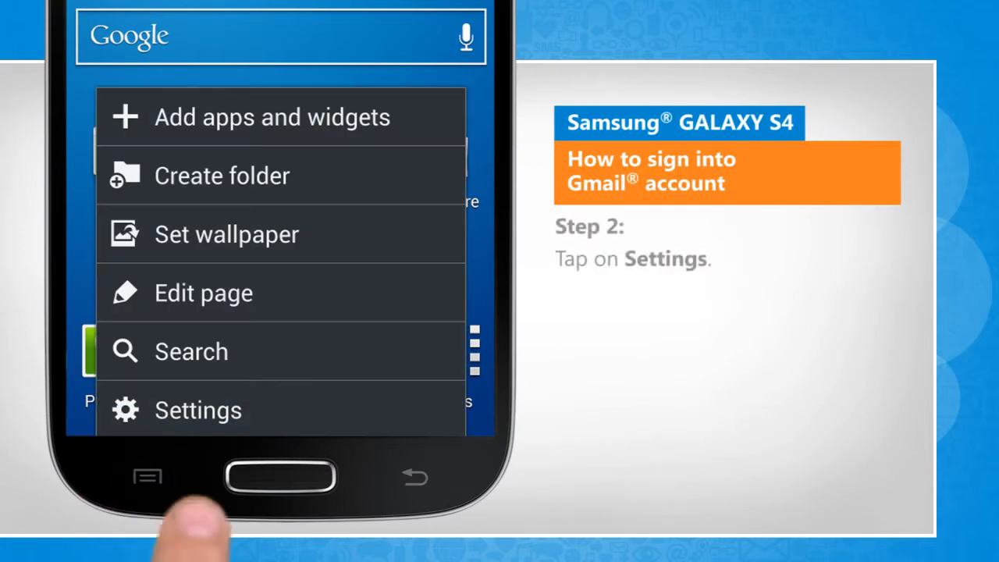
# Launch Settings from the home screen's Menu key
pyautogui.click(196, 409)
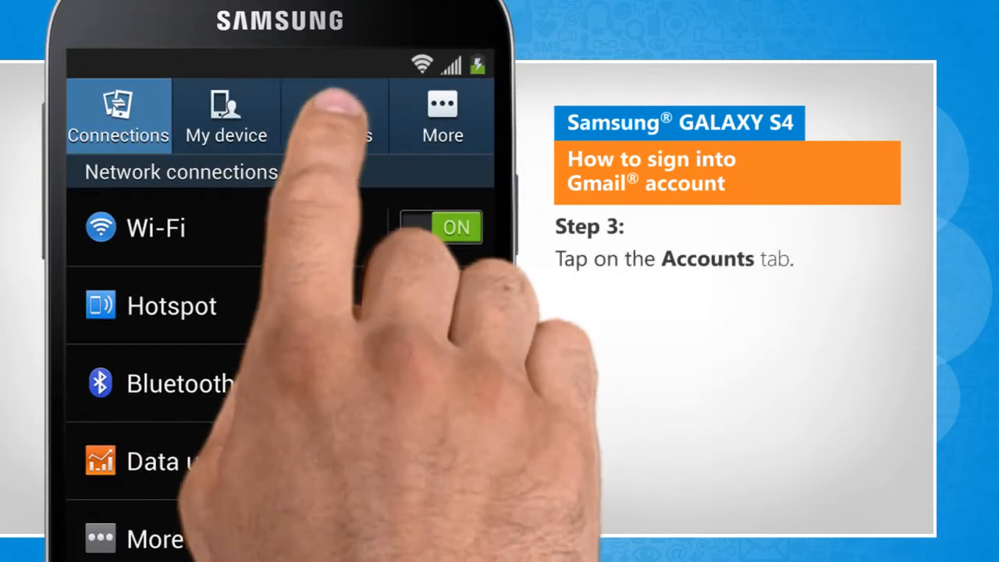
# From the Accounts tab, add a Google account and choose Existing
pyautogui.click(347, 116)
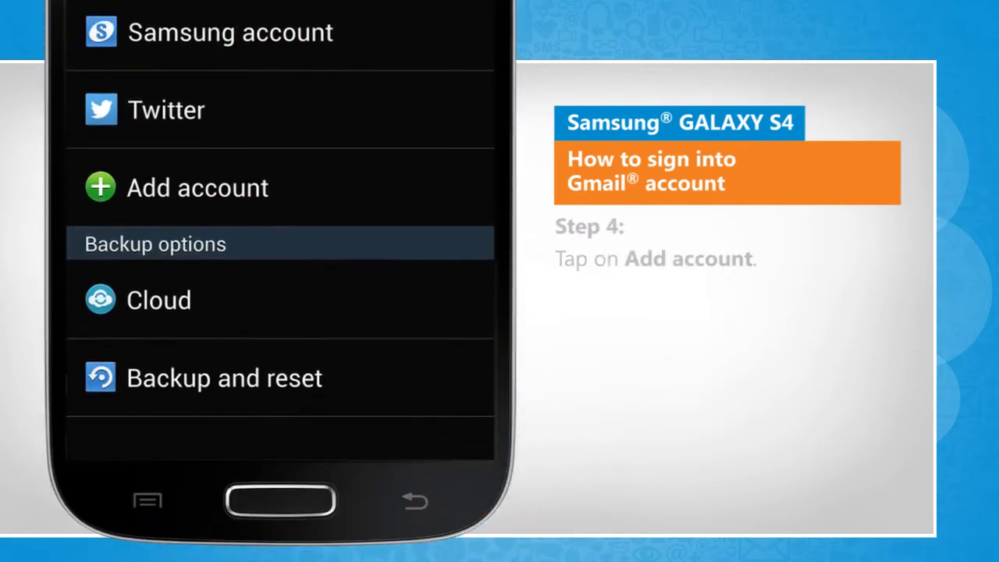
pyautogui.click(196, 187)
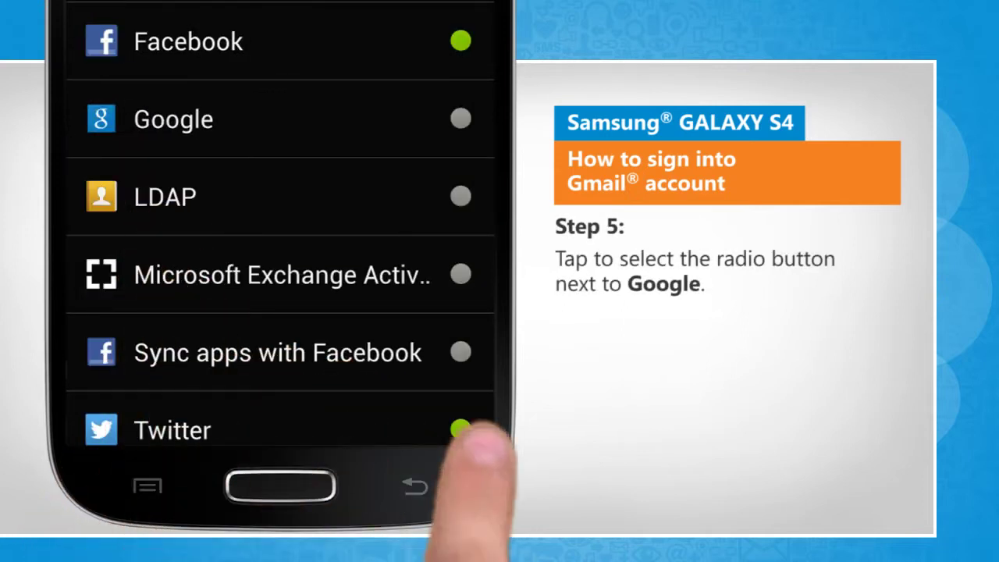
pyautogui.click(459, 119)
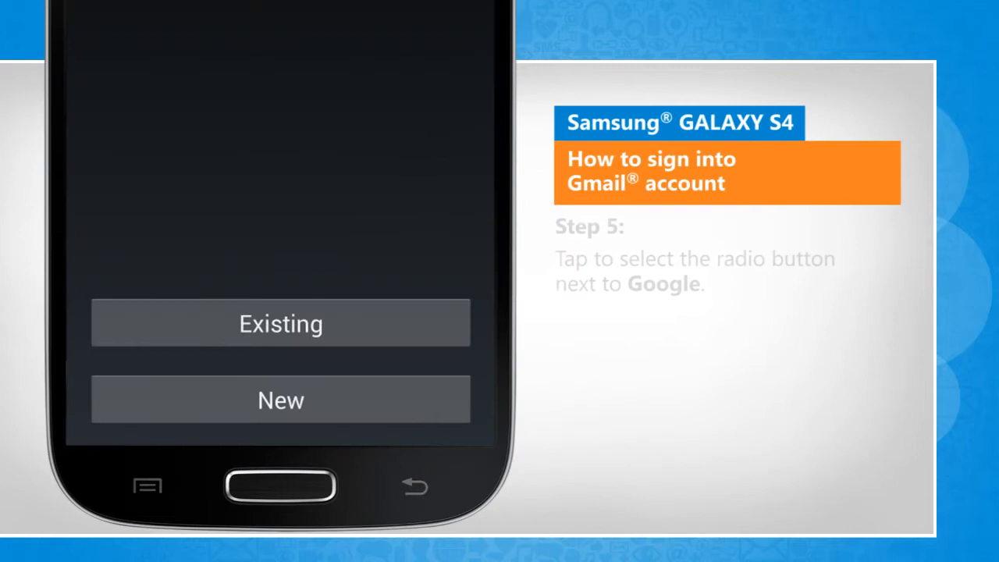
pyautogui.click(281, 322)
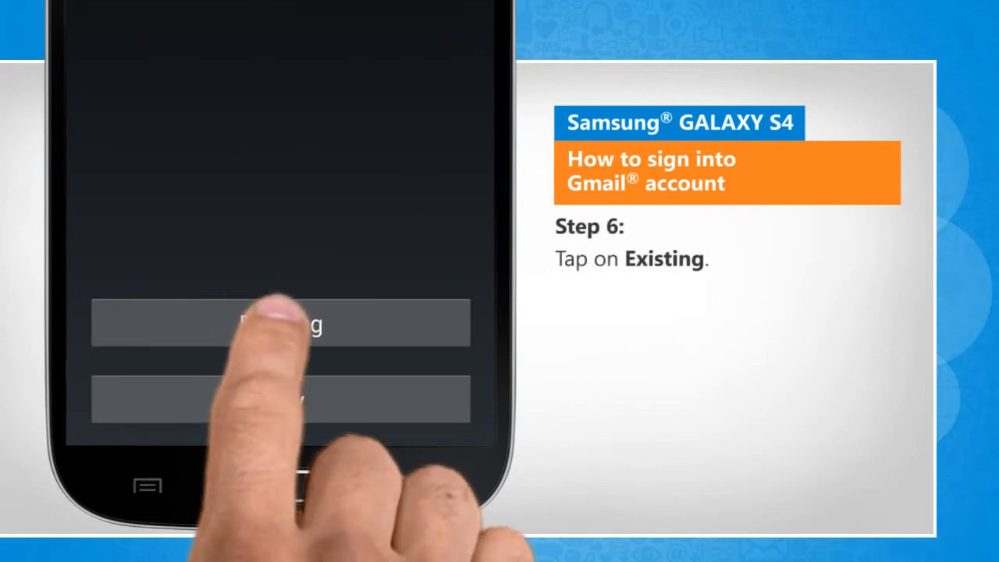
pyautogui.click(281, 323)
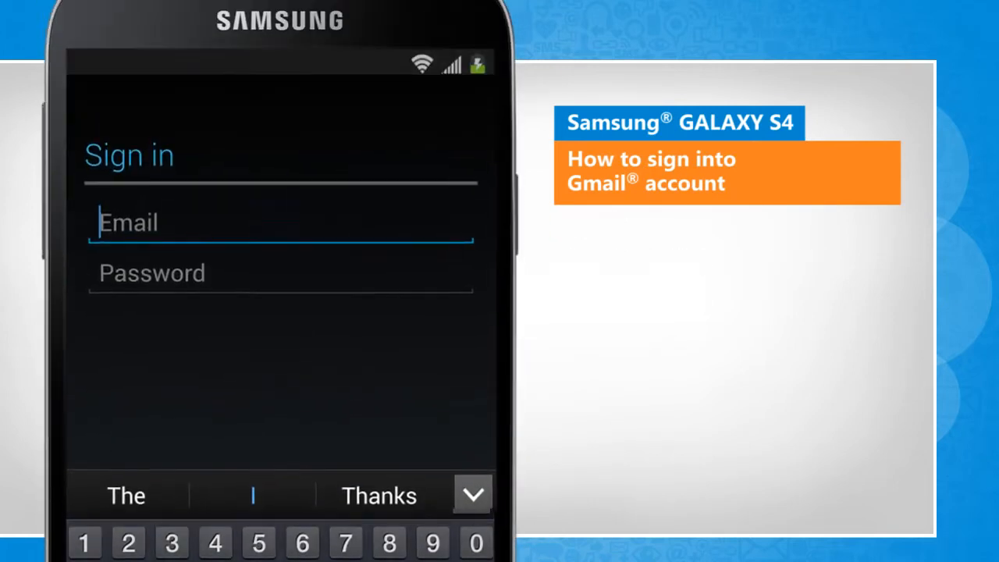
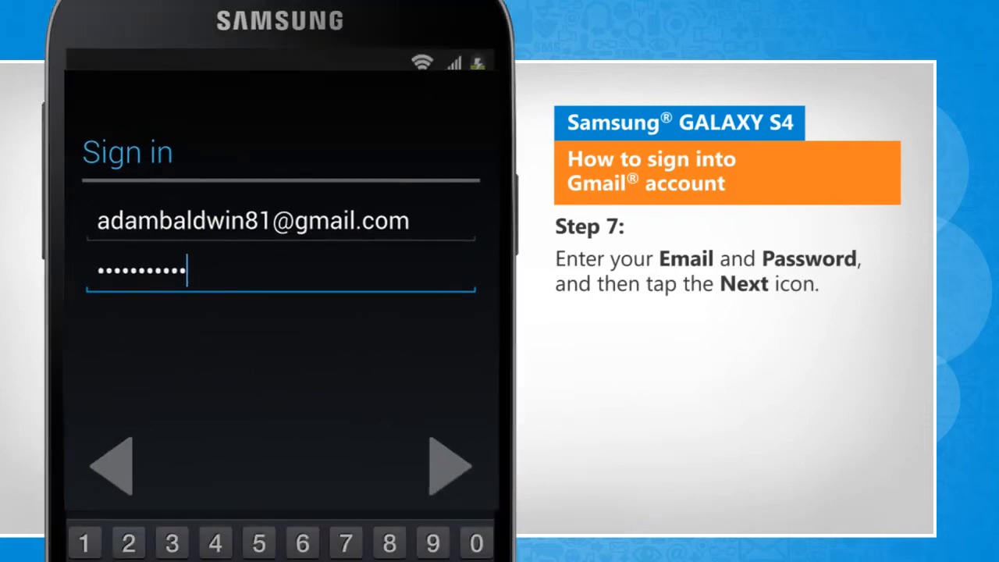
pyautogui.click(446, 472)
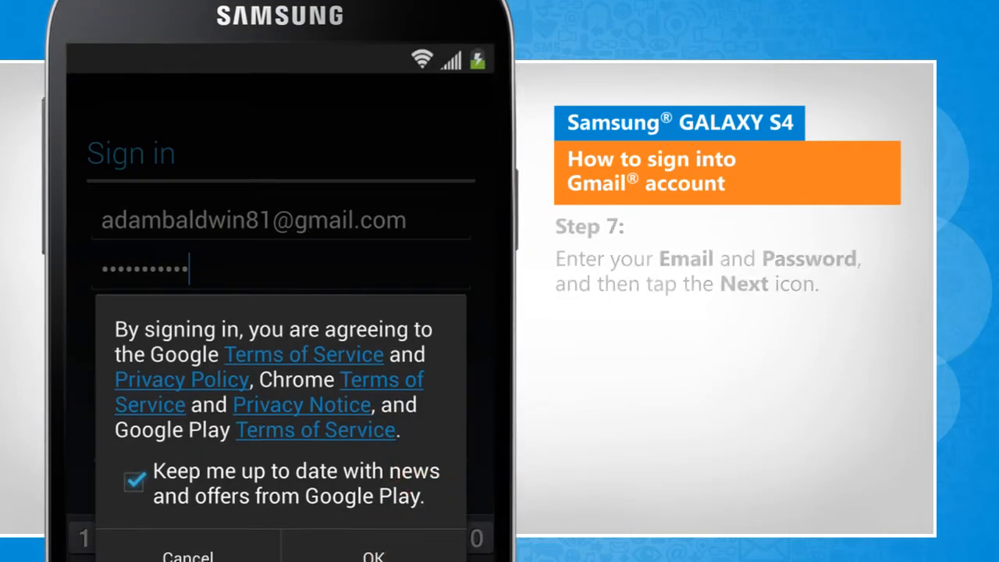
pyautogui.click(371, 554)
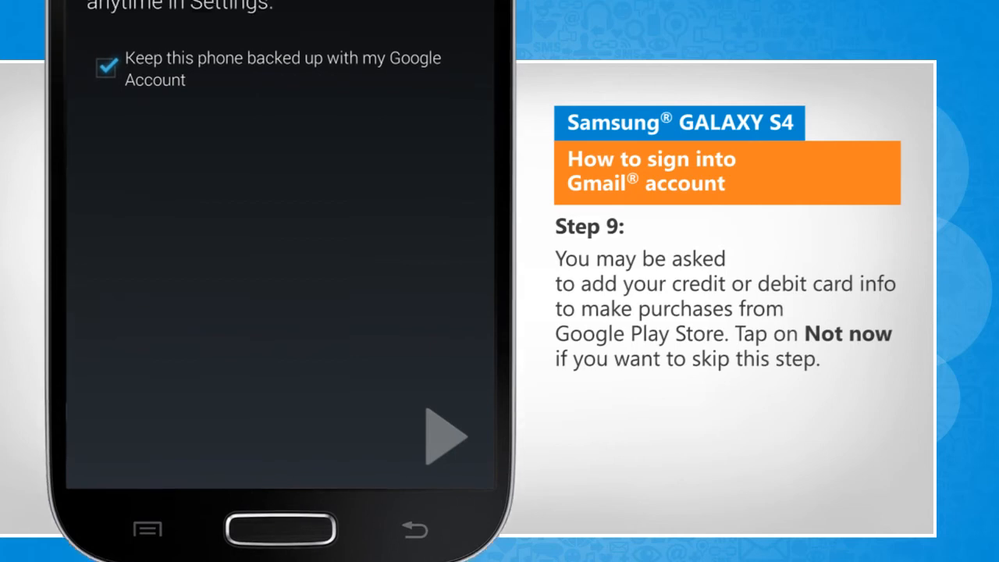
# Skip the payment prompt with Not now to reach Backup and restore
pyautogui.click(443, 444)
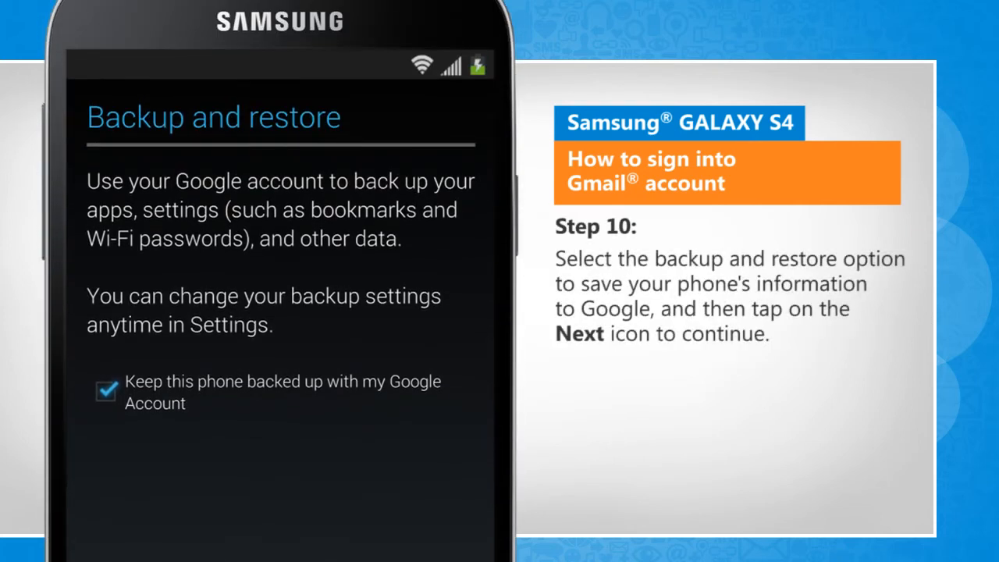